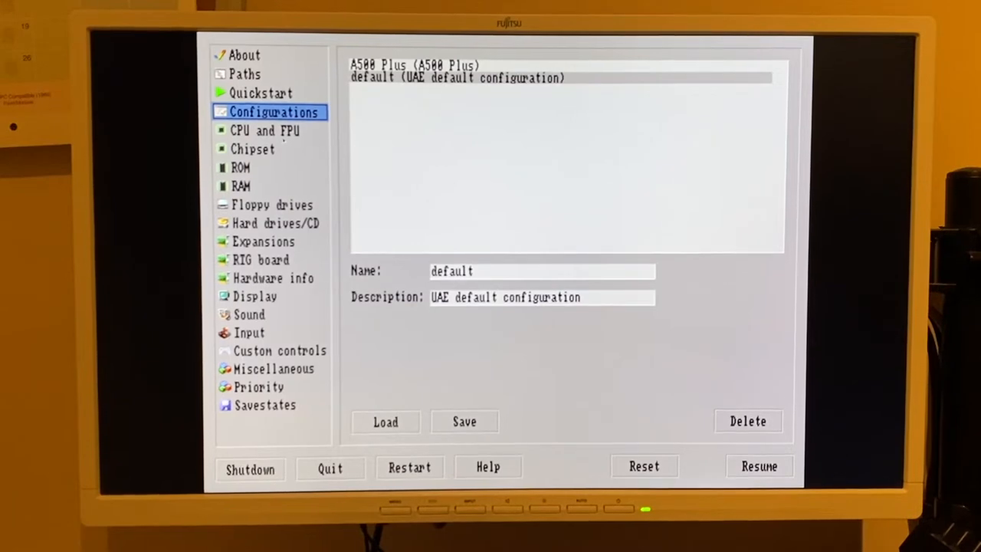
# - Show Amiberry's CPU and FPU page: 68040, internal FPU, fastest CPU speed
pyautogui.click(264, 130)
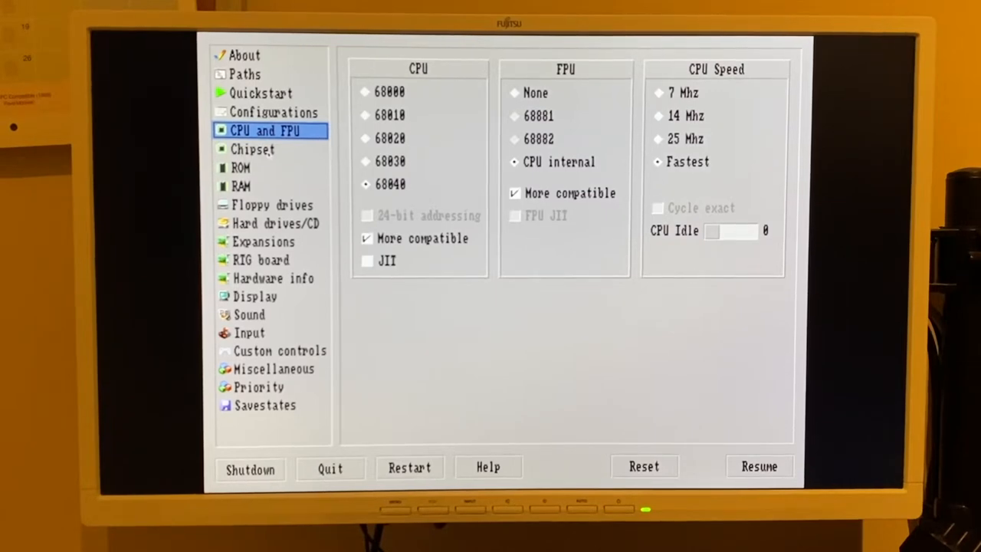
# - Page through Chipset (AGA), ROM (Kickstart 3.2), RAM, Floppy and Hard drives/CD settings
pyautogui.click(252, 149)
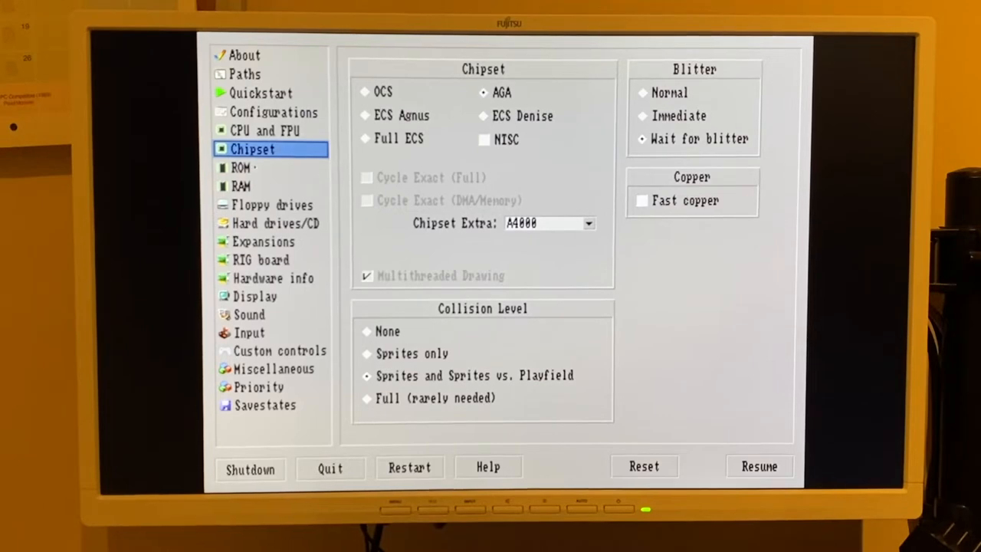
pyautogui.click(241, 168)
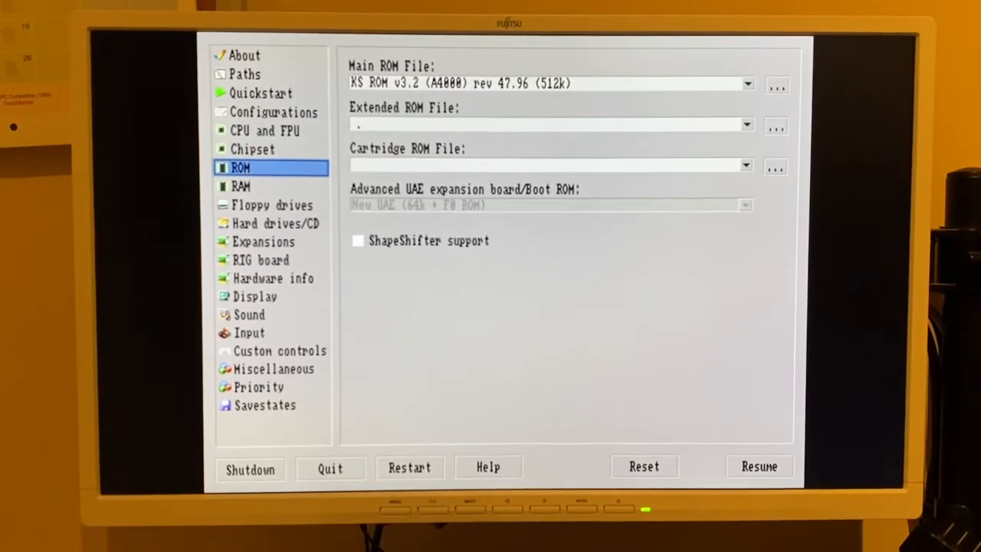
pyautogui.click(240, 187)
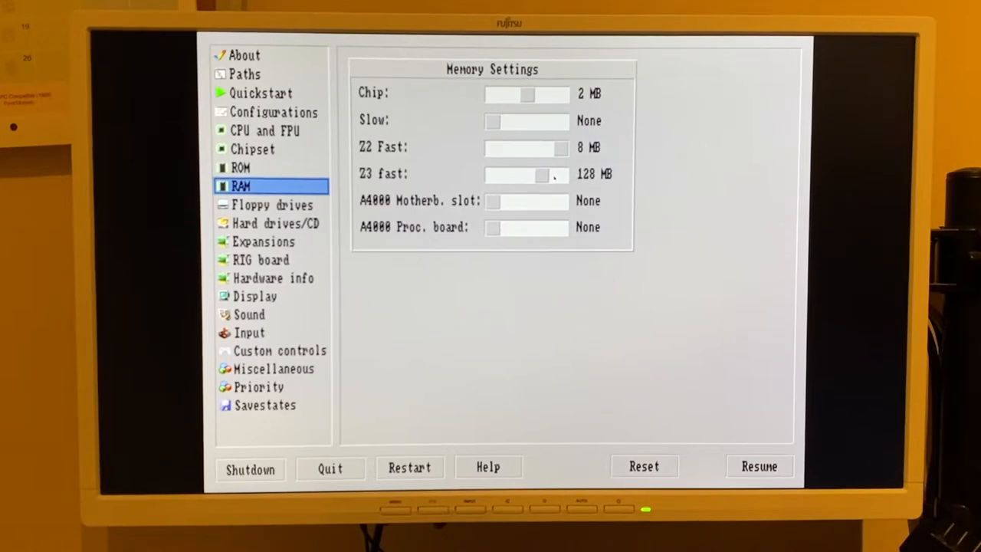
pyautogui.click(272, 205)
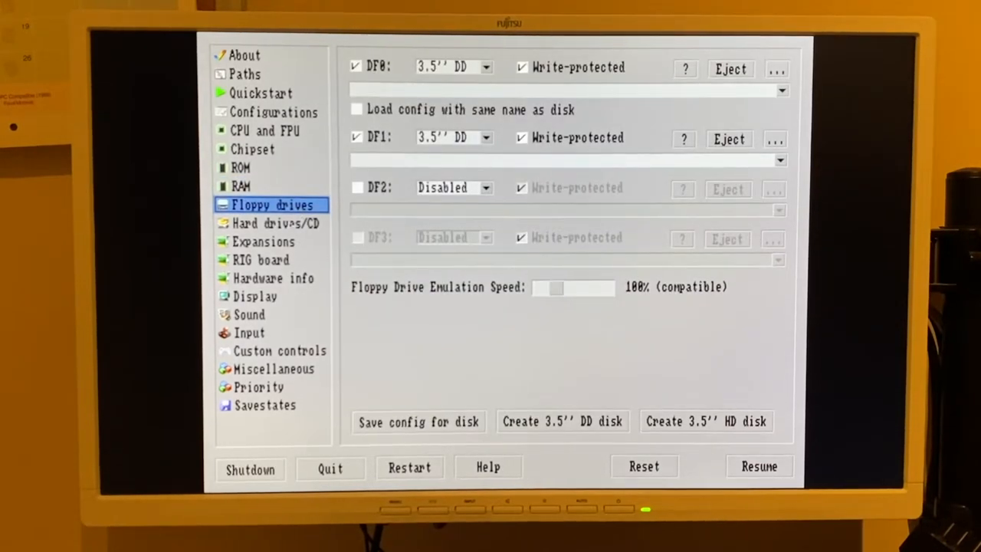
pyautogui.click(275, 223)
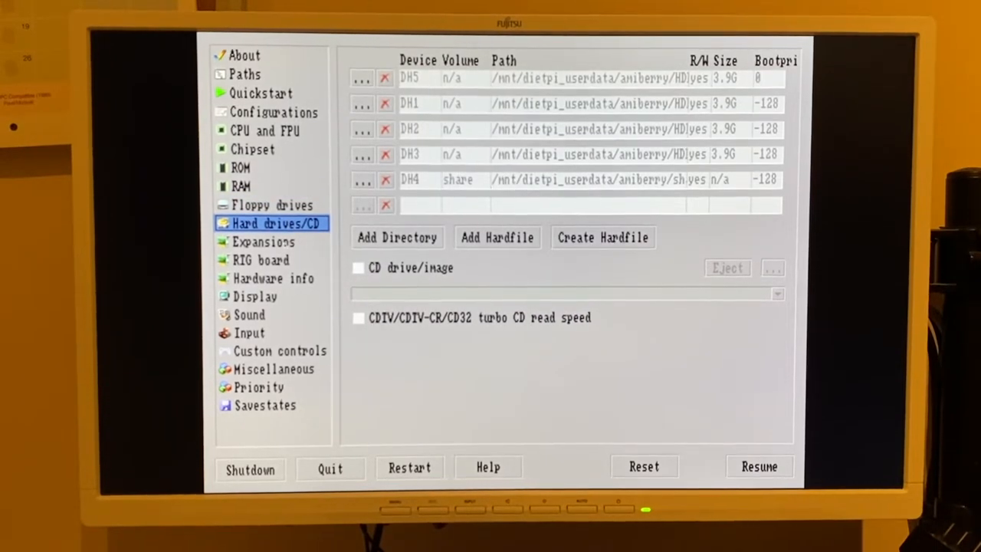
# - Check the Zorro III RTG board with 128 MB VRAM, then view the 1280x720 Display settings
pyautogui.click(262, 260)
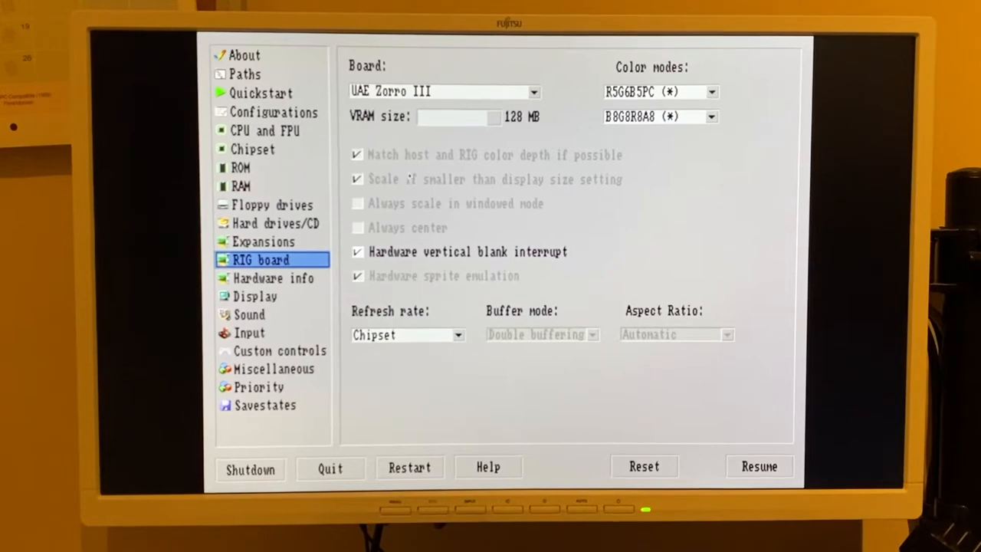
pyautogui.click(255, 296)
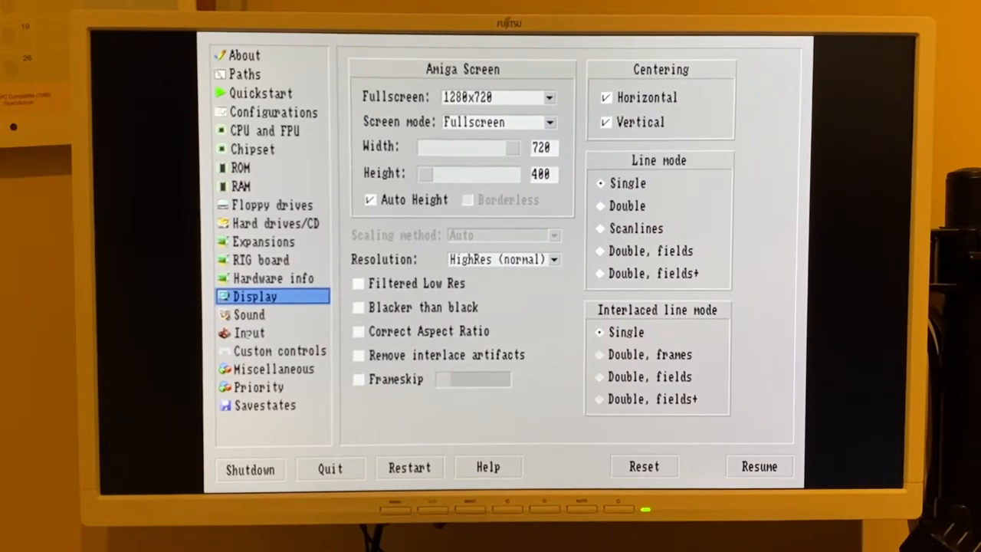
# - Check the mouse and joystick input ports, then view the Miscellaneous options
pyautogui.click(249, 332)
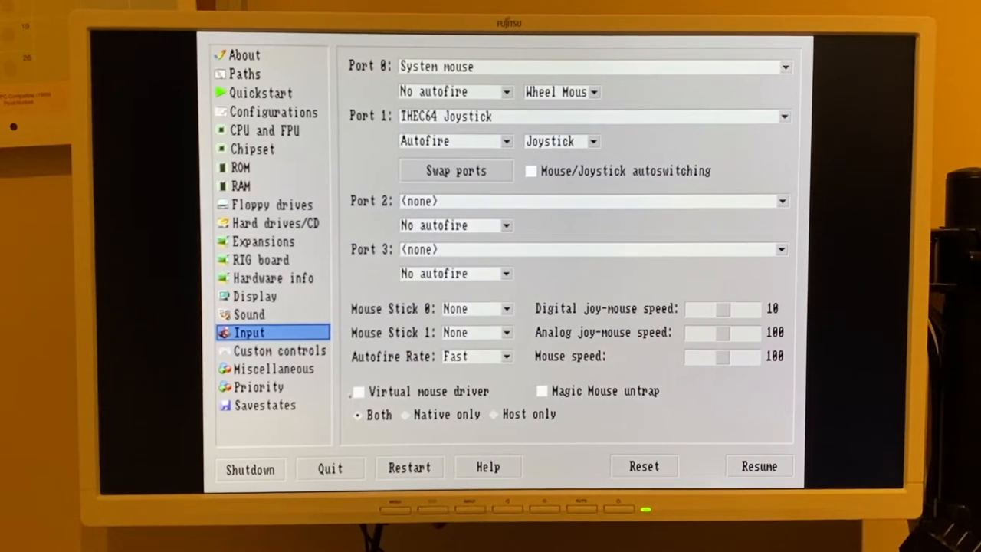
pyautogui.click(274, 369)
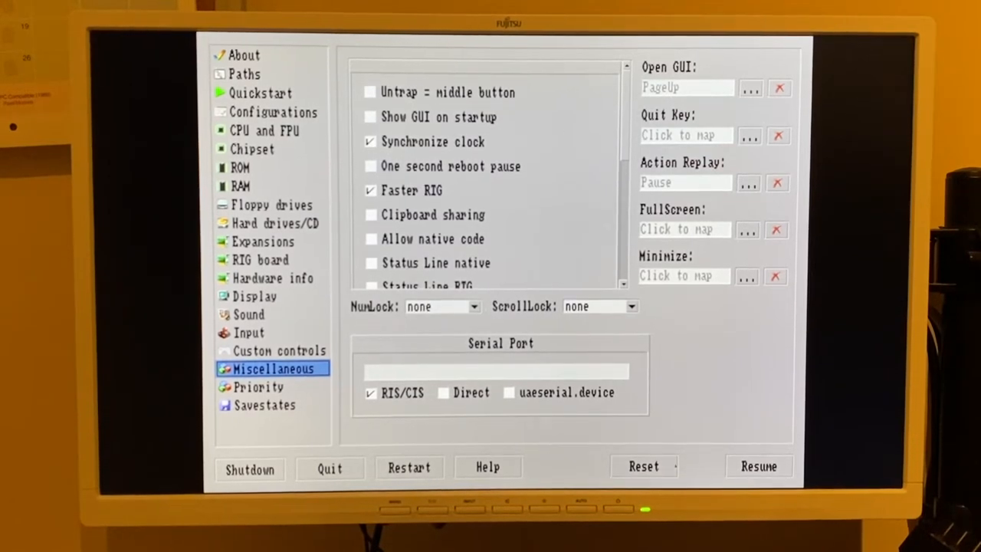
# - Resume emulation and open System > Prefs > ScreenMode, showing UAE 720x400 32-bit
pyautogui.click(758, 466)
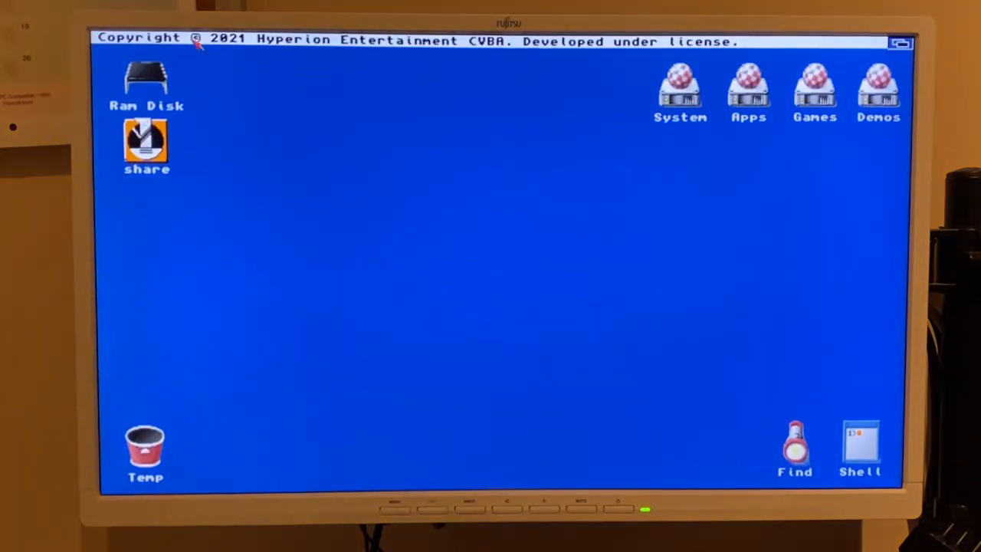
pyautogui.moveTo(599, 122)
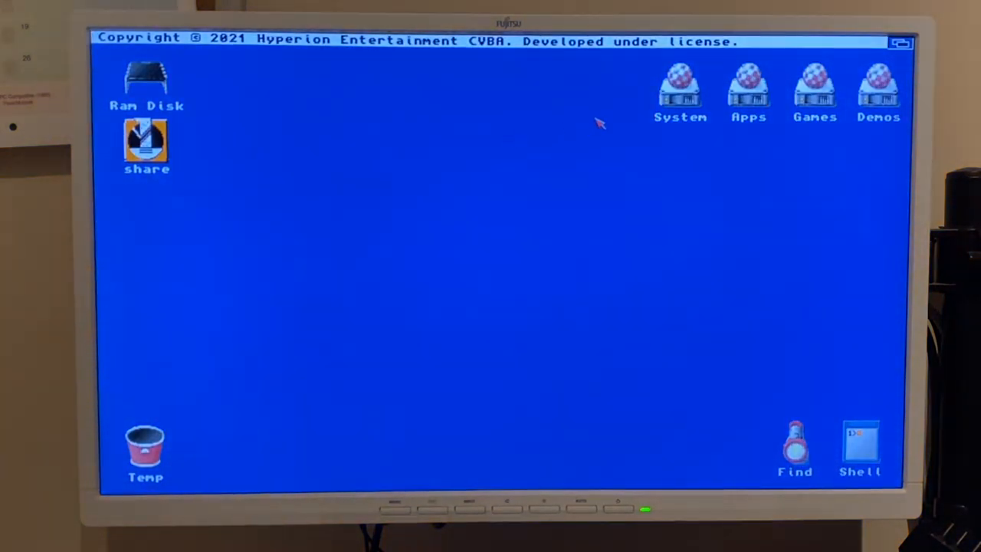
pyautogui.doubleClick(679, 88)
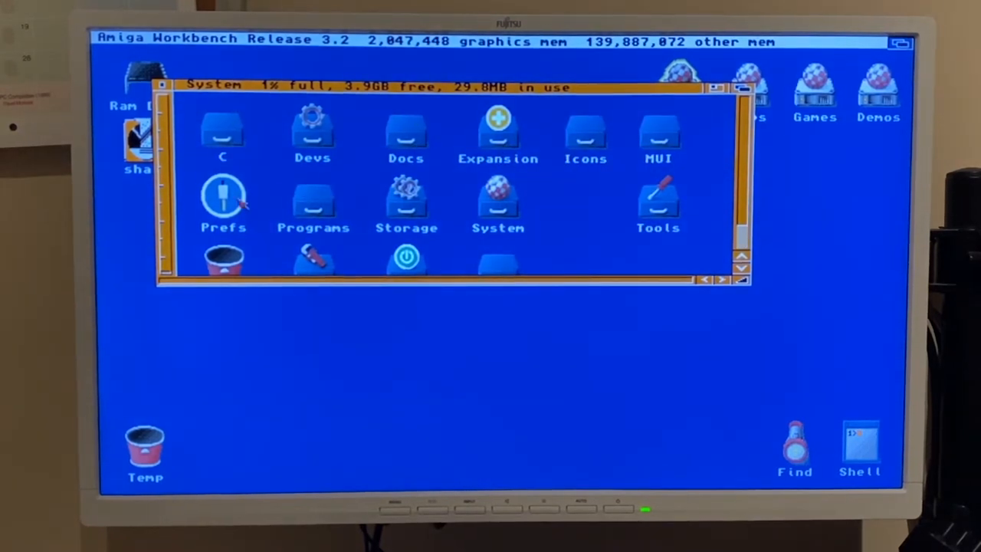
pyautogui.doubleClick(223, 203)
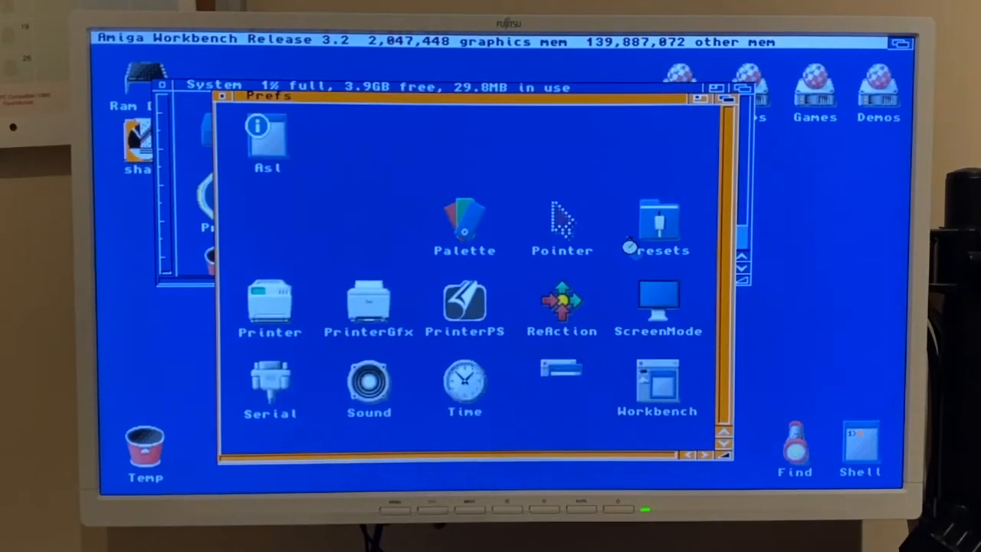
pyautogui.doubleClick(657, 303)
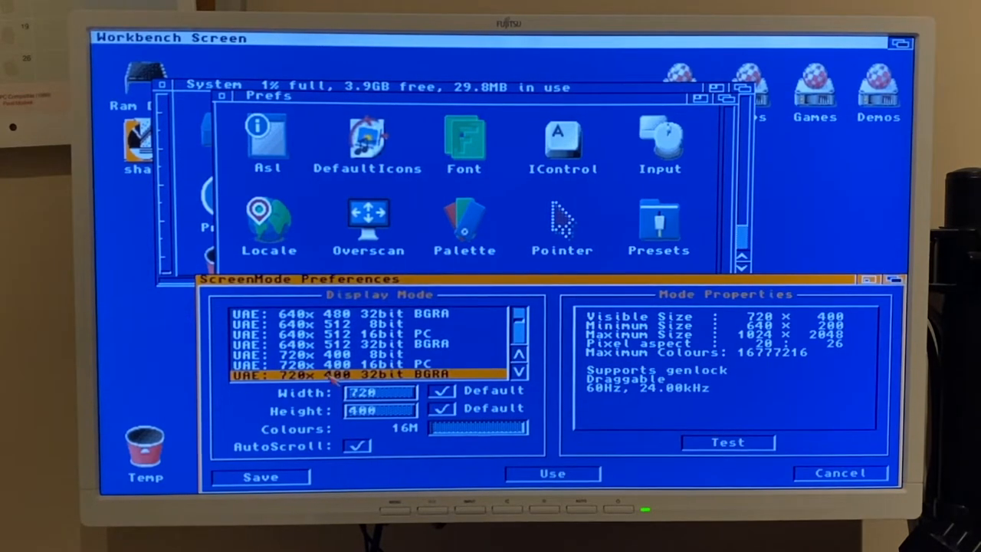
pyautogui.moveTo(510, 387)
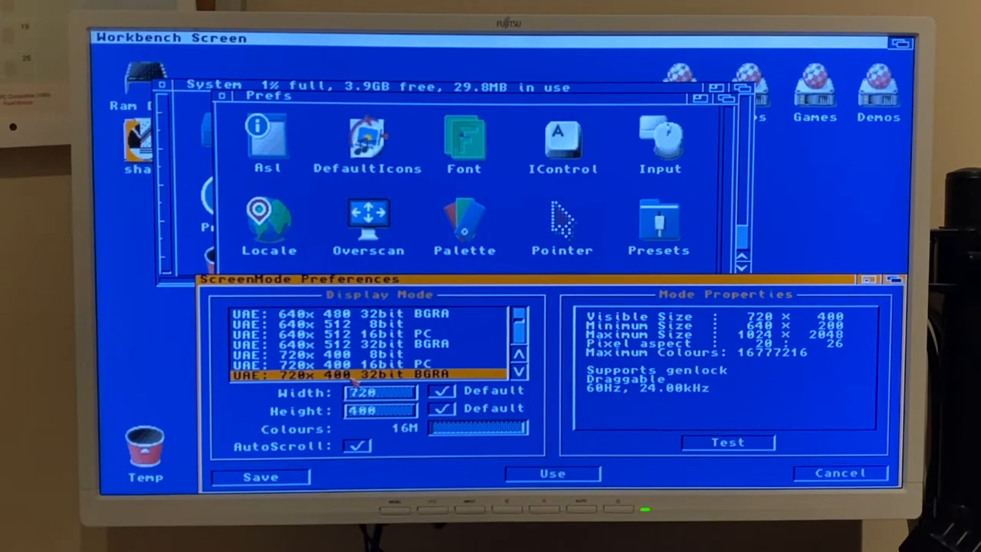
pyautogui.moveTo(329, 391)
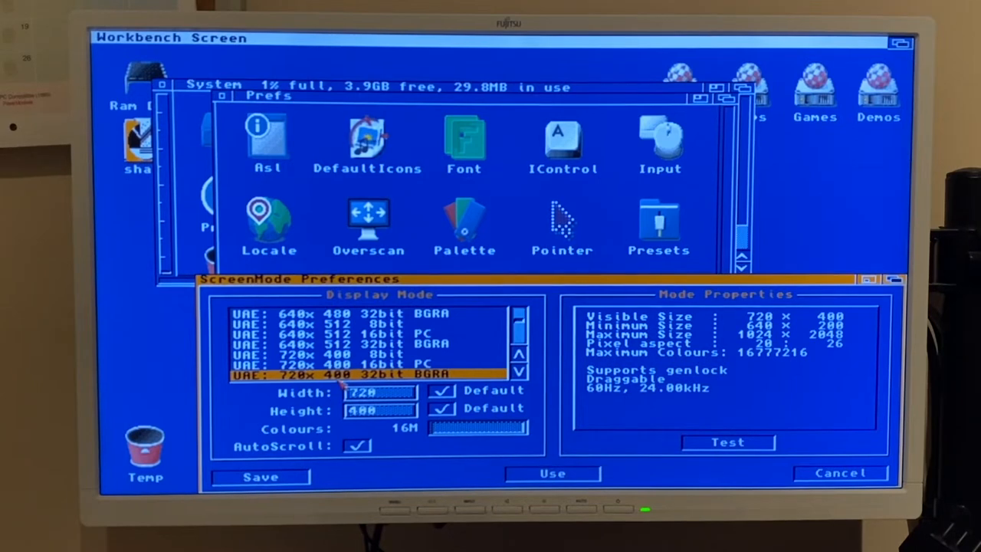
# - Close ScreenMode, view Overscan's PAL 722 x 283 text size, and cancel out
pyautogui.click(840, 473)
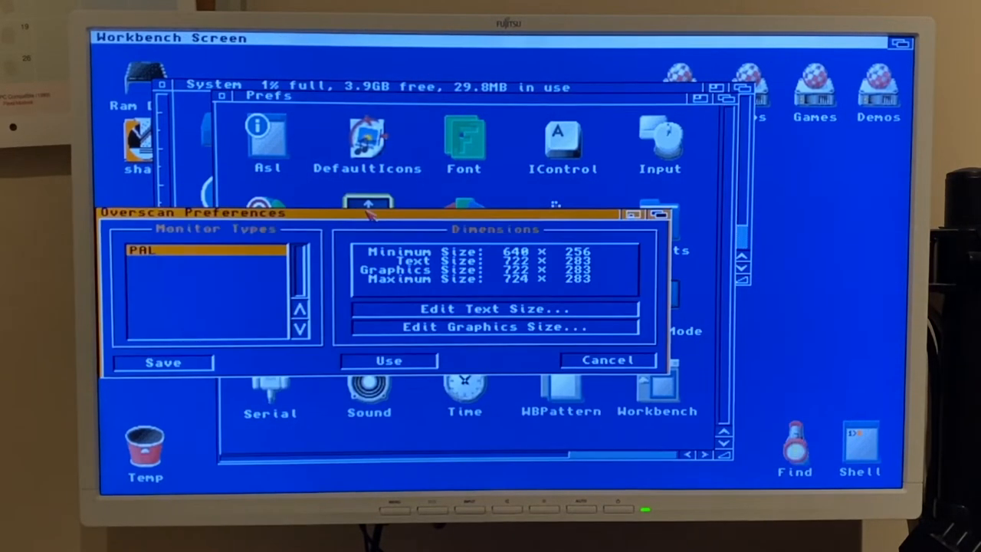
pyautogui.click(490, 308)
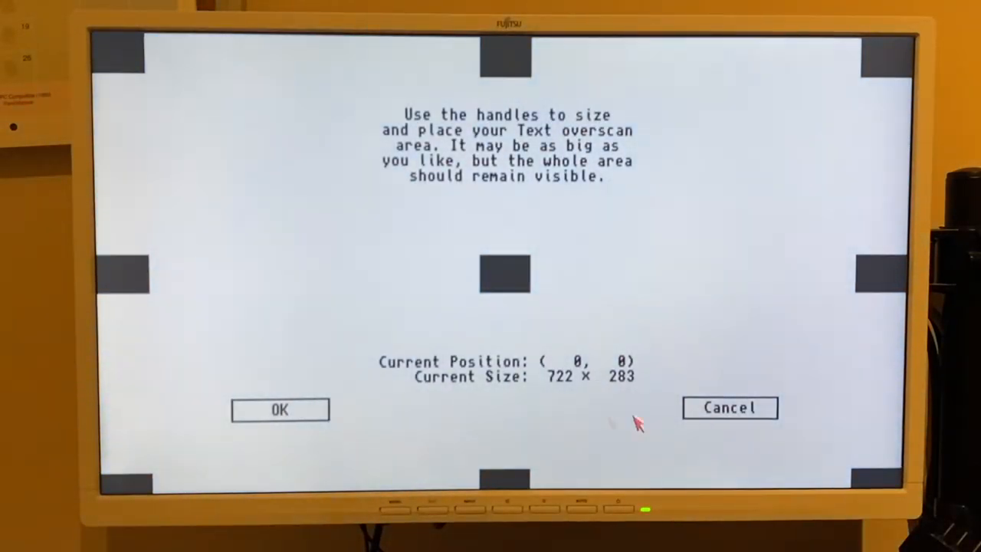
pyautogui.click(280, 409)
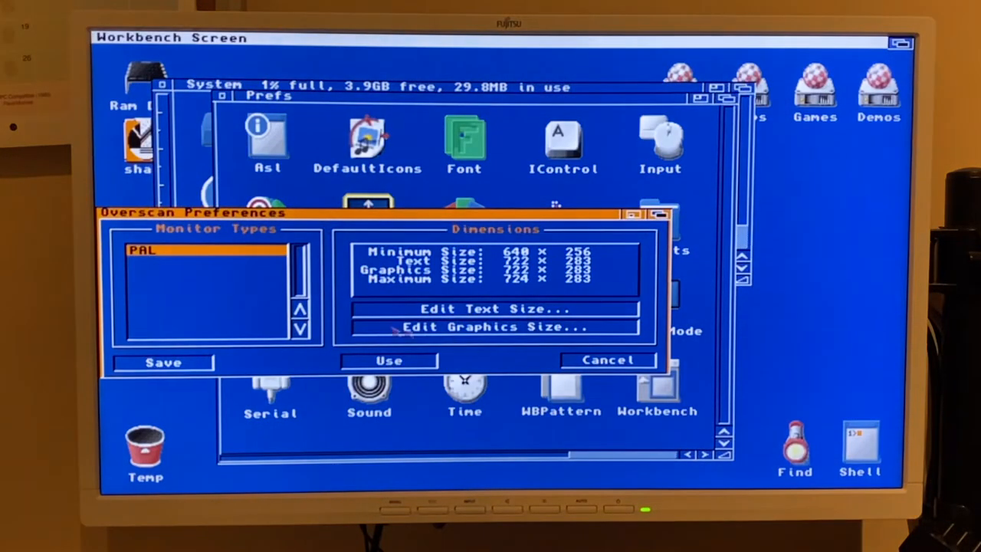
pyautogui.click(607, 360)
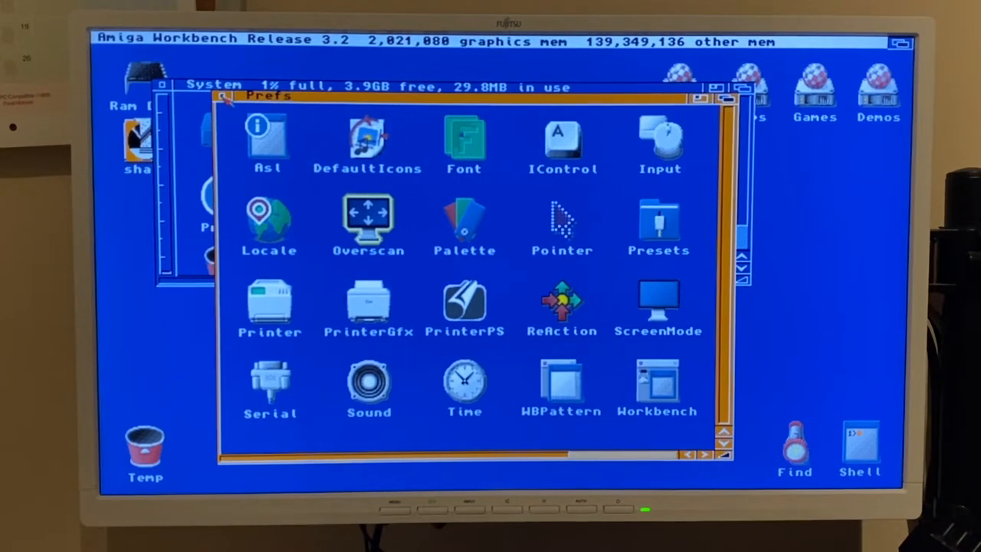
# - Close and reopen the Prefs drawer, then open the Palette preferences
pyautogui.click(225, 97)
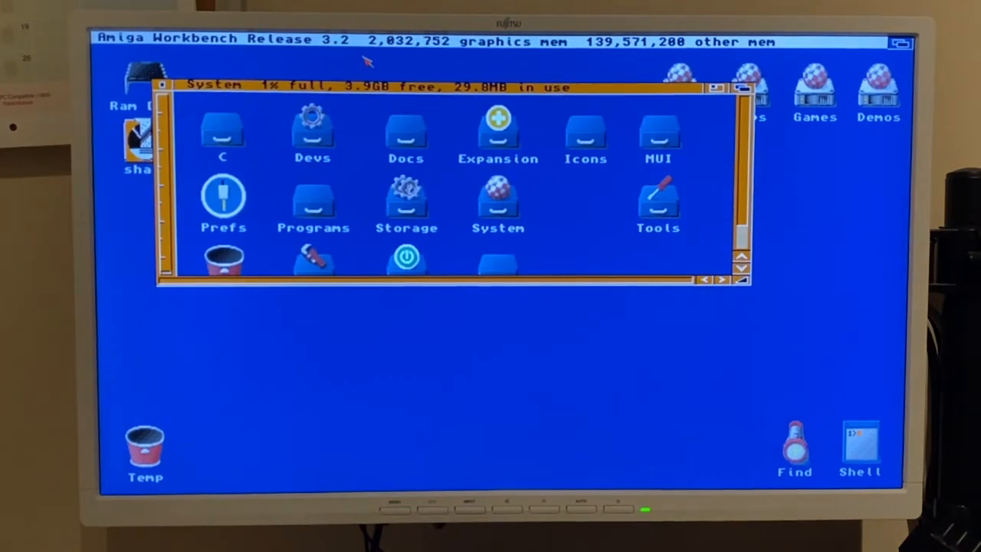
pyautogui.moveTo(387, 103)
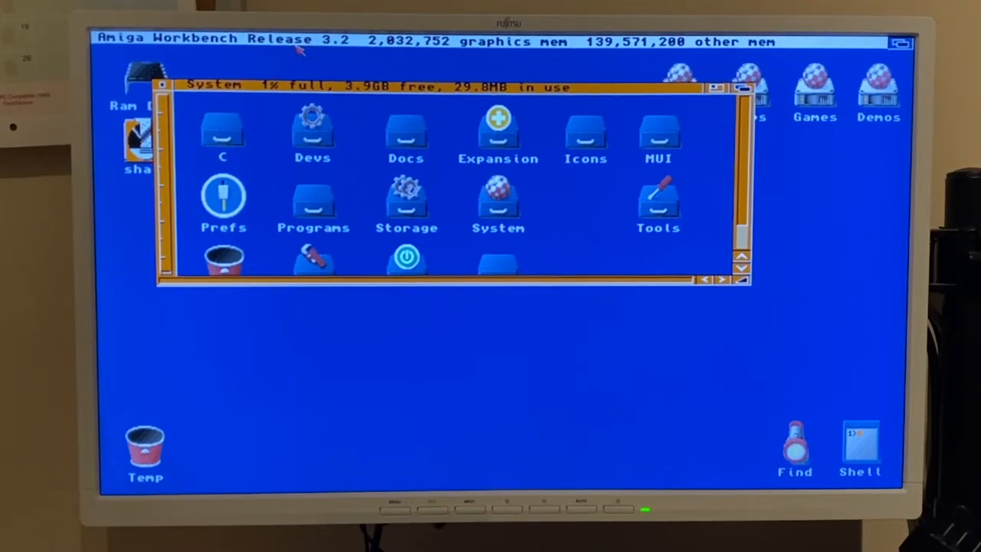
pyautogui.moveTo(322, 207)
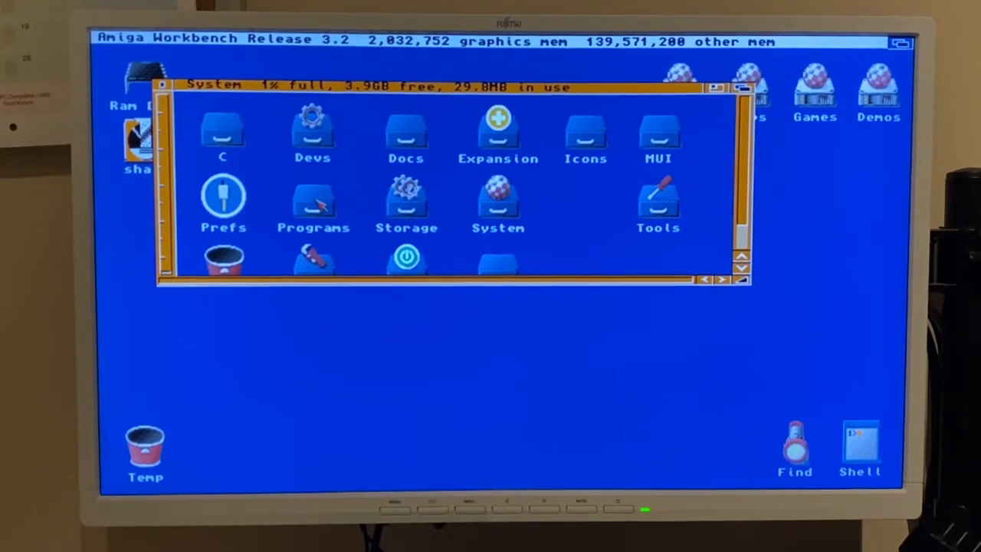
pyautogui.doubleClick(498, 203)
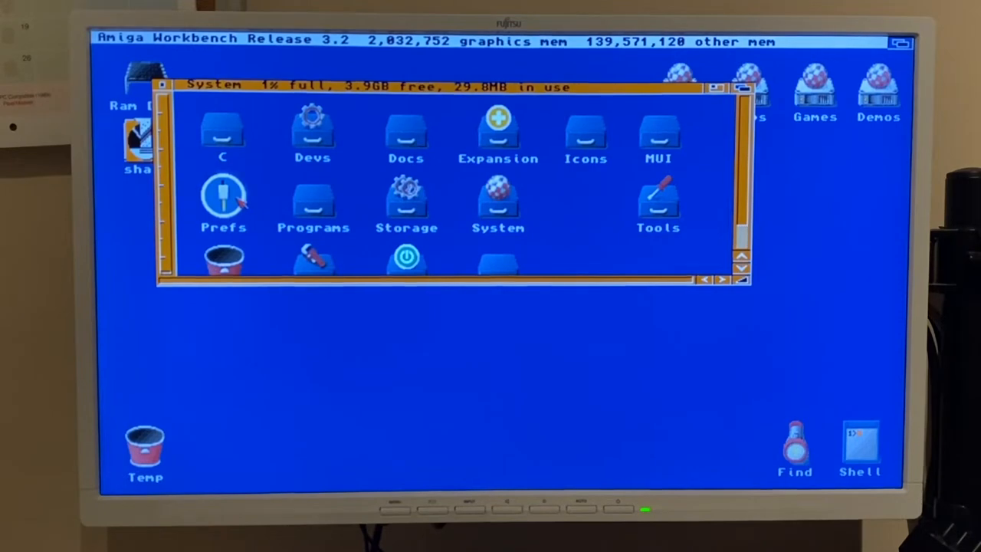
pyautogui.doubleClick(223, 195)
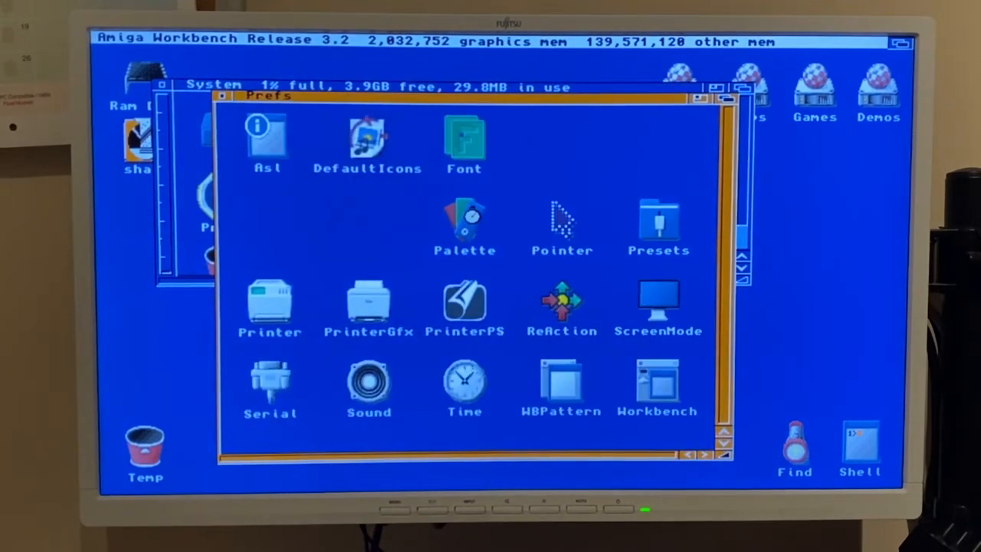
pyautogui.doubleClick(464, 222)
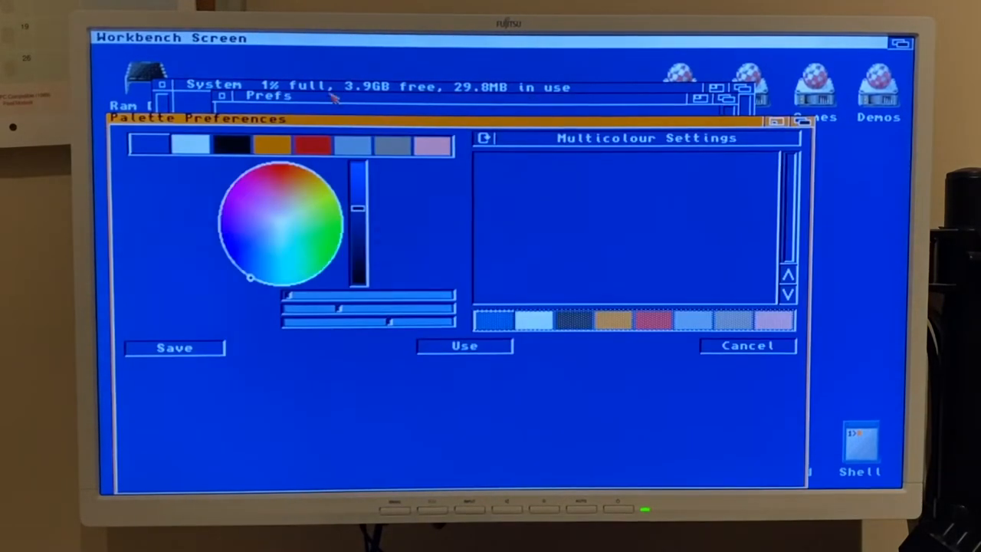
# - Expand the Palette window's multicolour settings, then close the Palette preferences
pyautogui.click(198, 37)
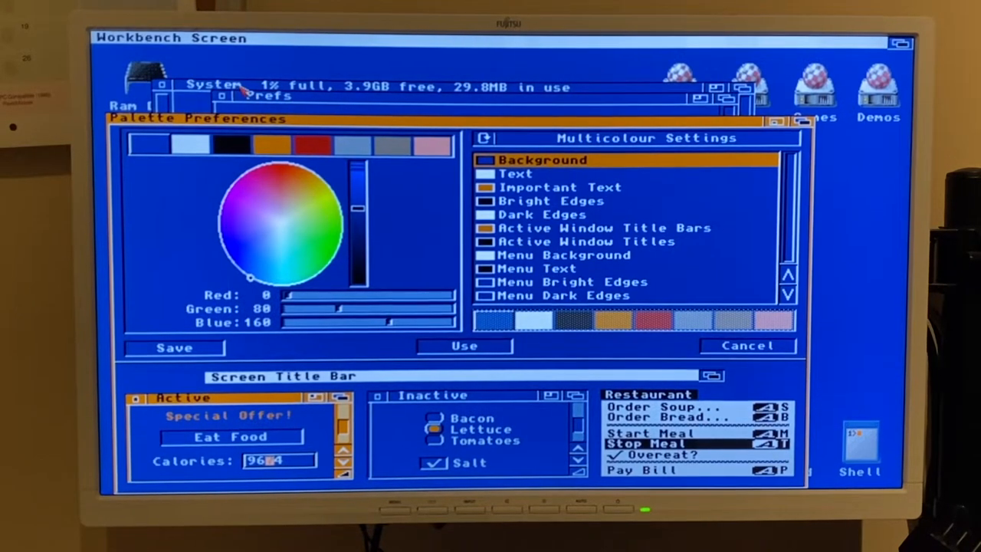
pyautogui.click(130, 37)
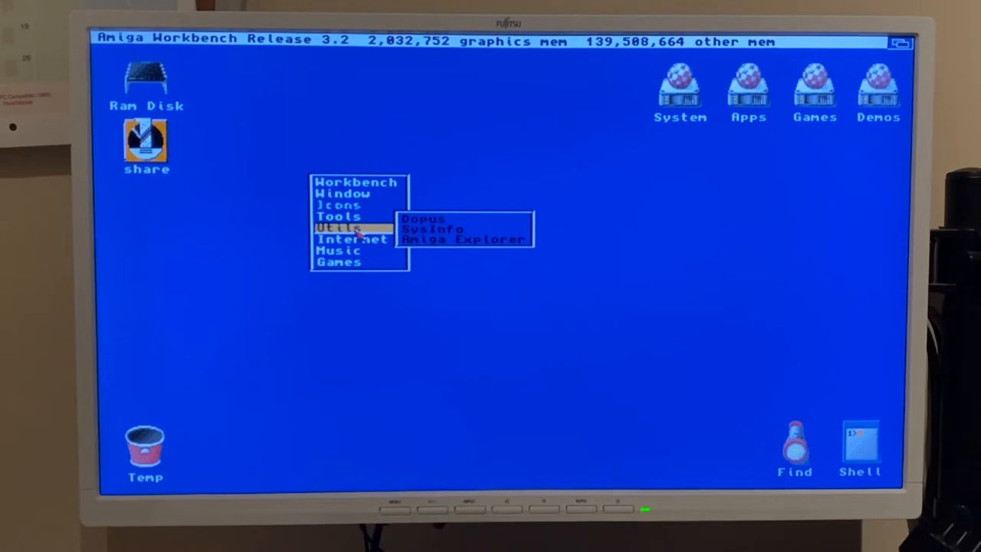
pyautogui.moveTo(425, 224)
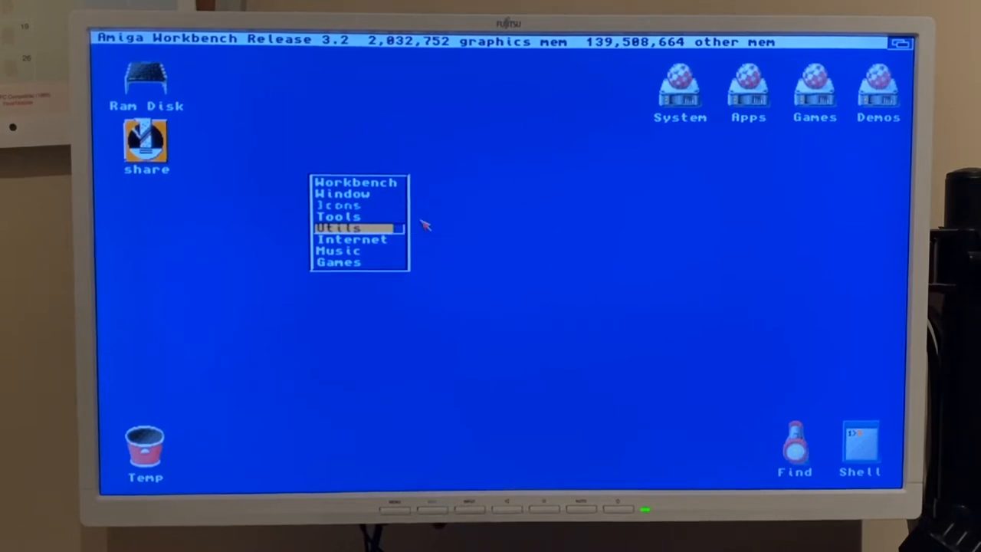
# - Launch Directory Opus, list Apps beside the System drive, then quit it
pyautogui.click(339, 228)
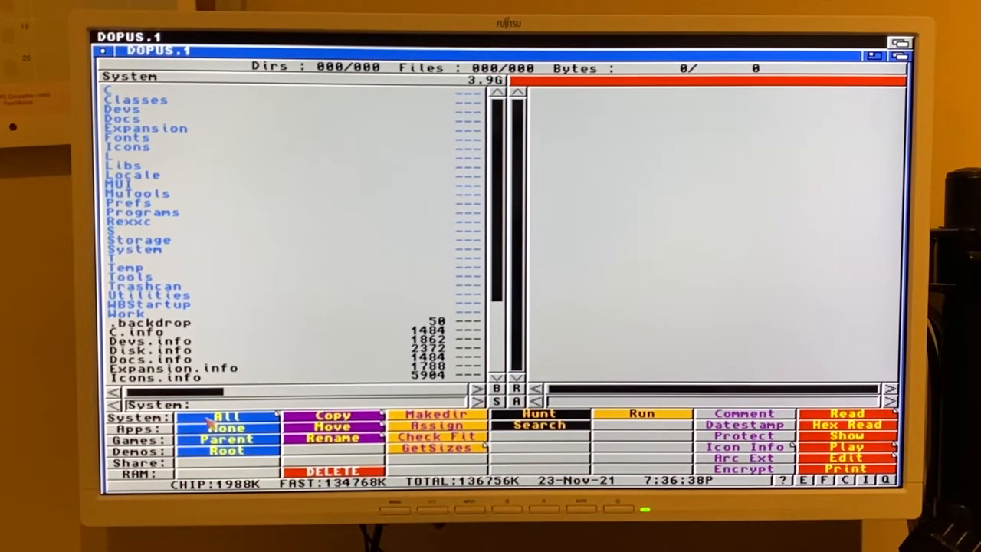
pyautogui.click(138, 427)
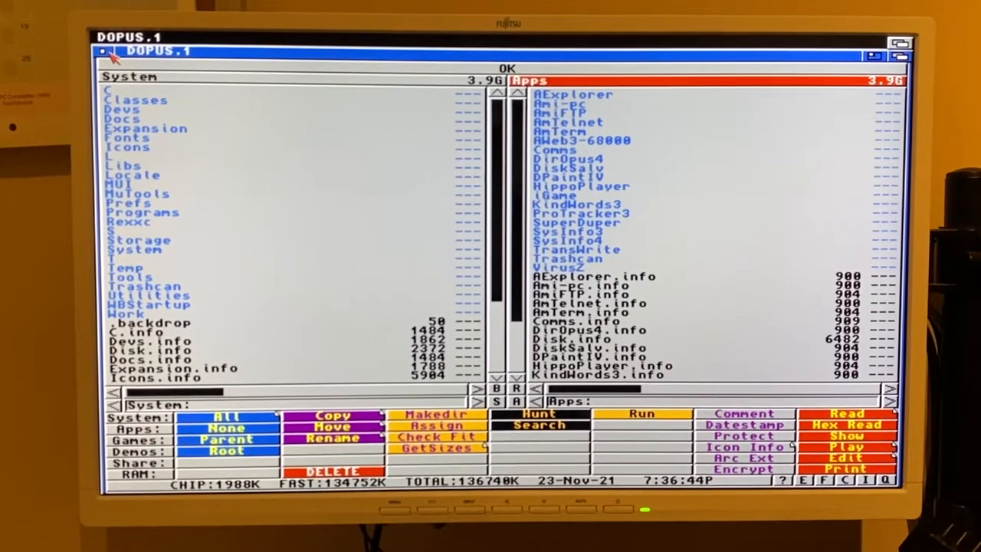
pyautogui.click(102, 52)
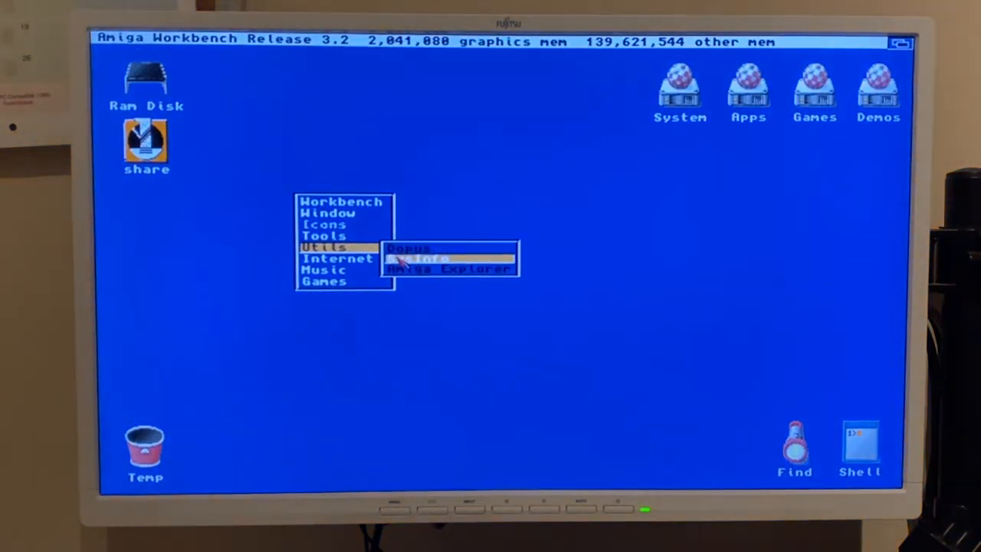
# - Launch SysInfo and rerun the SPEED benchmark, reporting a 68040 at 34.82 MIPS
pyautogui.click(416, 259)
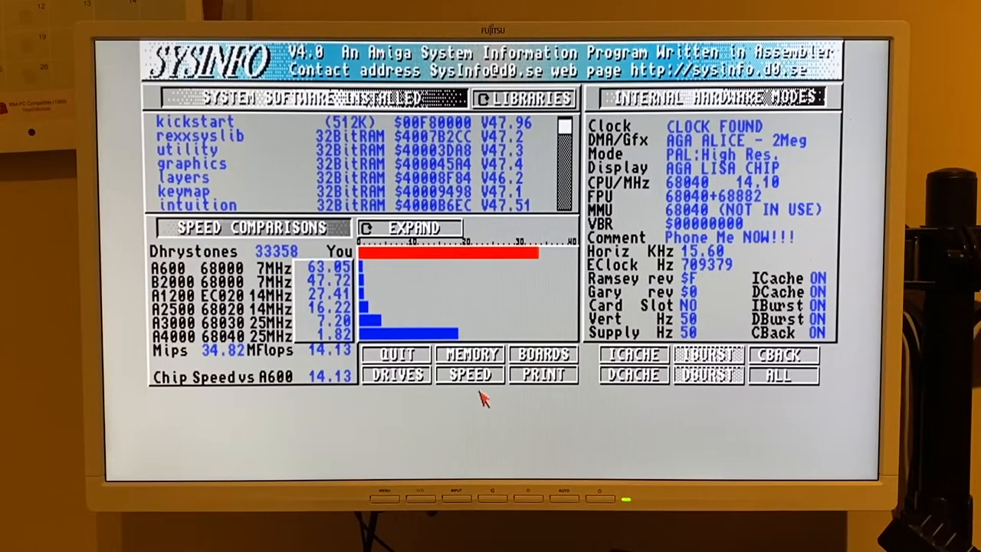
pyautogui.click(469, 375)
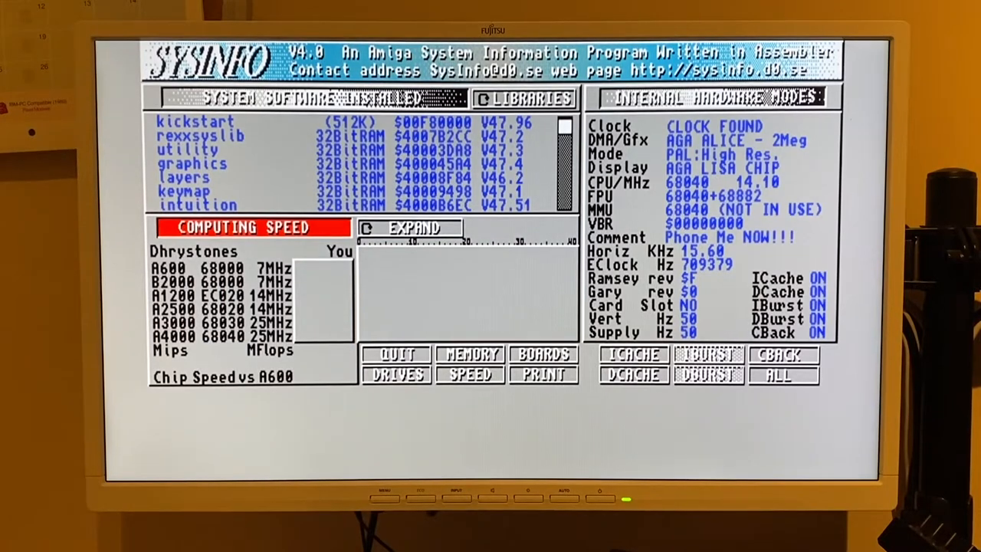
pyautogui.click(470, 374)
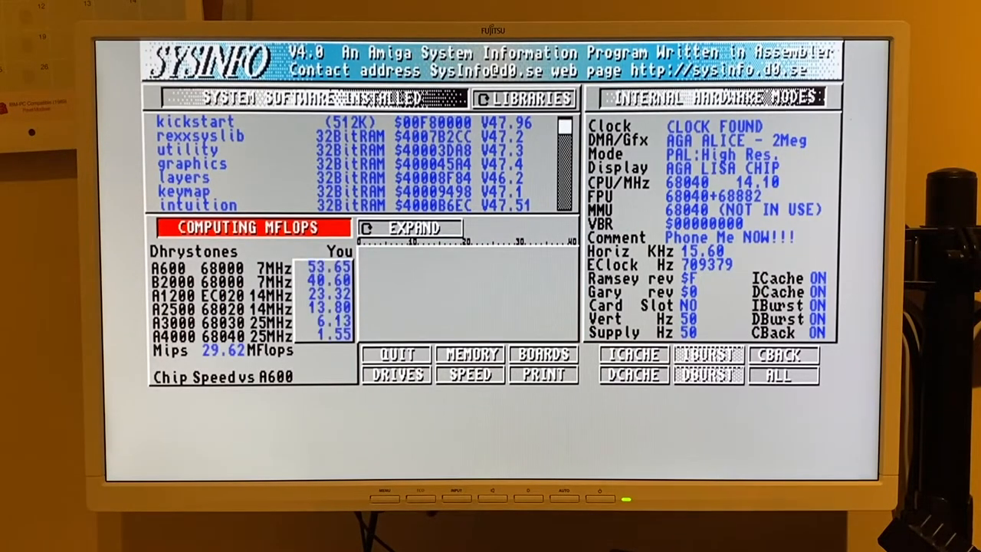
pyautogui.click(470, 375)
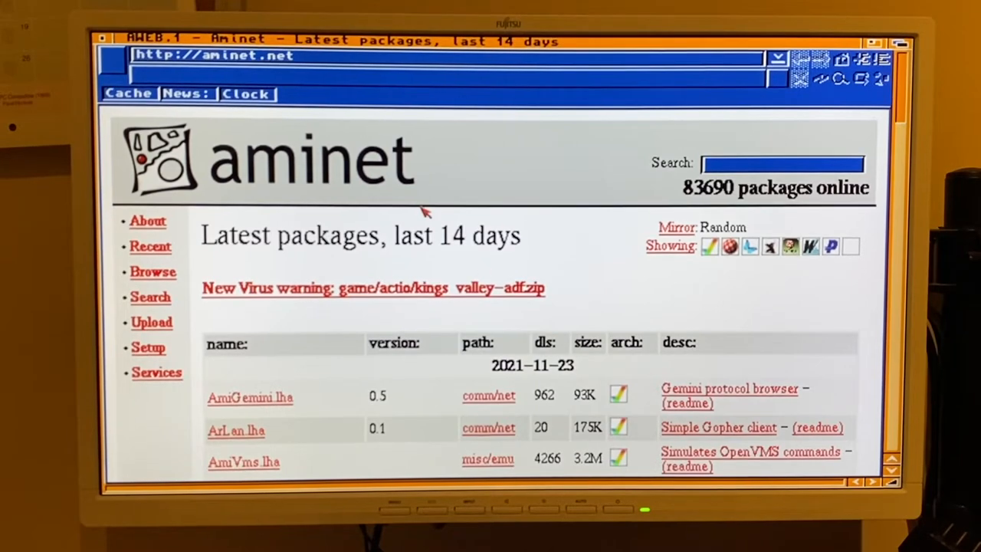
pyautogui.moveTo(475, 228)
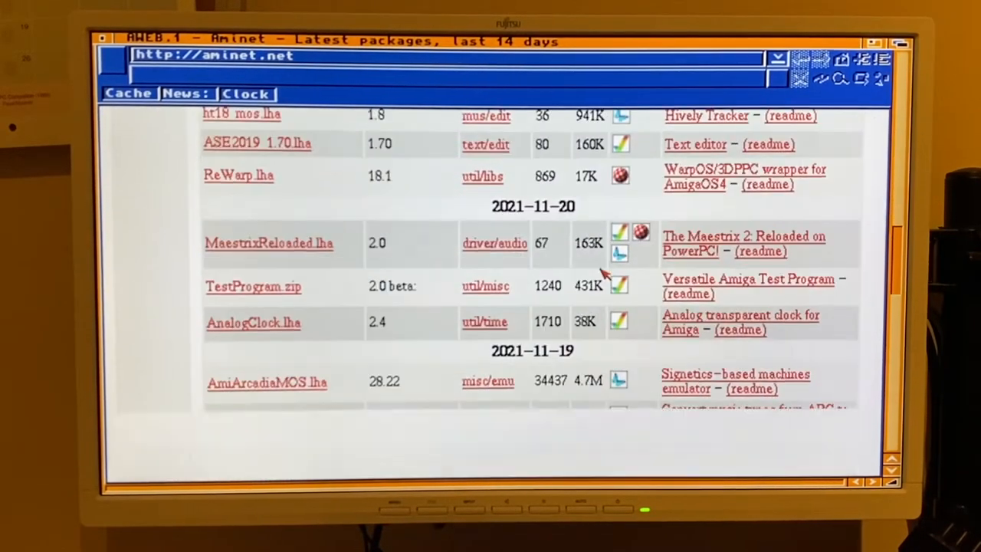
# - Scroll through Aminet's latest packages list, then quit AWeb and confirm
pyautogui.scroll(-3)
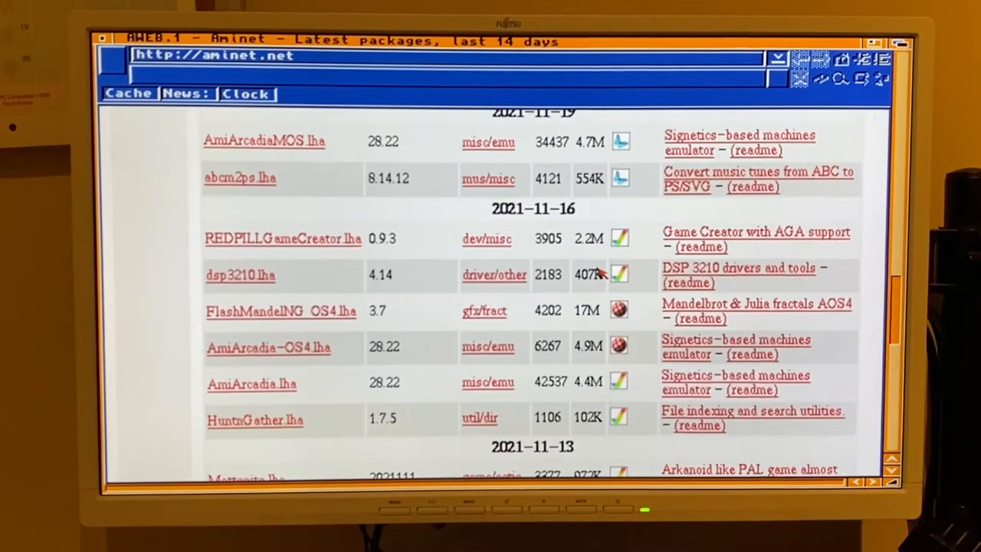
pyautogui.scroll(-3)
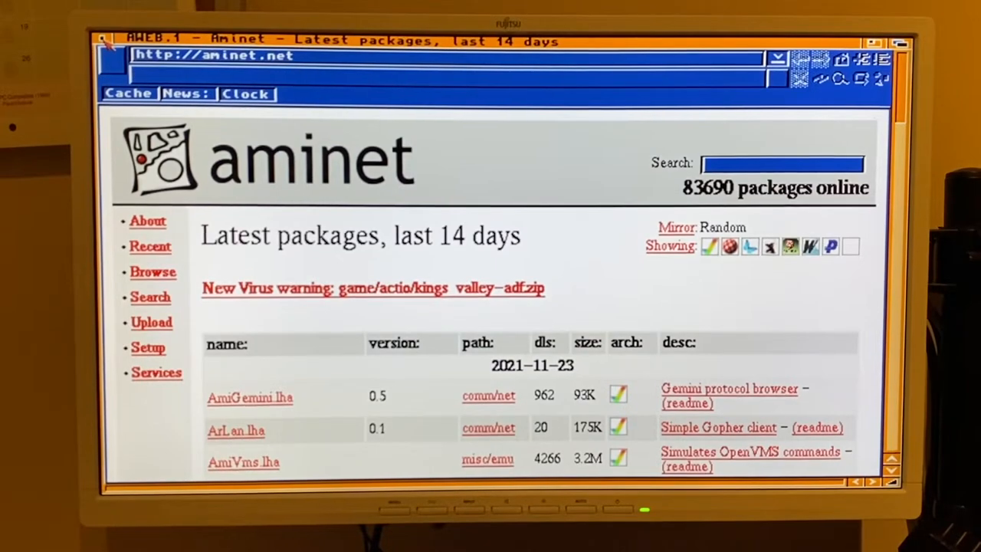
pyautogui.click(105, 41)
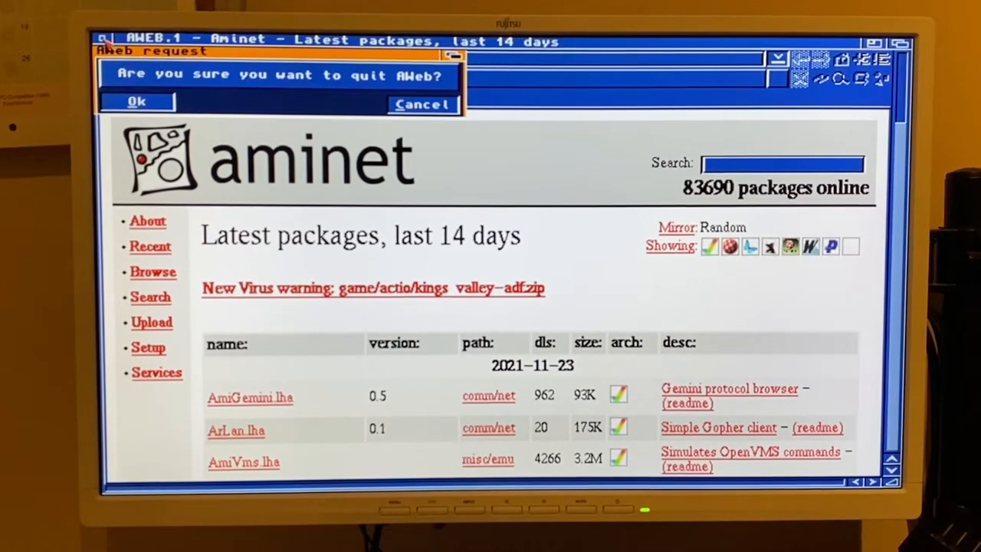
pyautogui.click(136, 101)
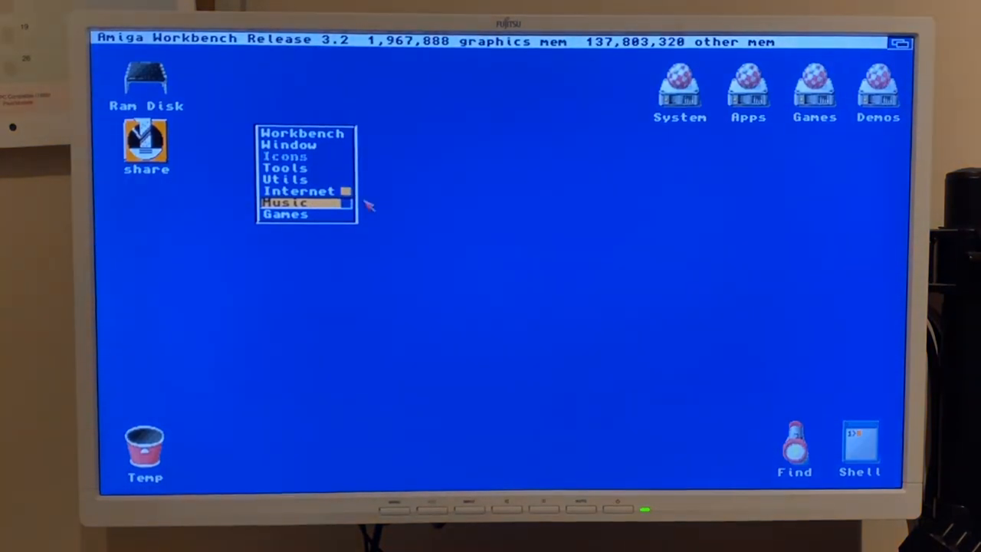
# - Launch HippoPlayer, add george.mod to play it, then stop playback
pyautogui.click(285, 201)
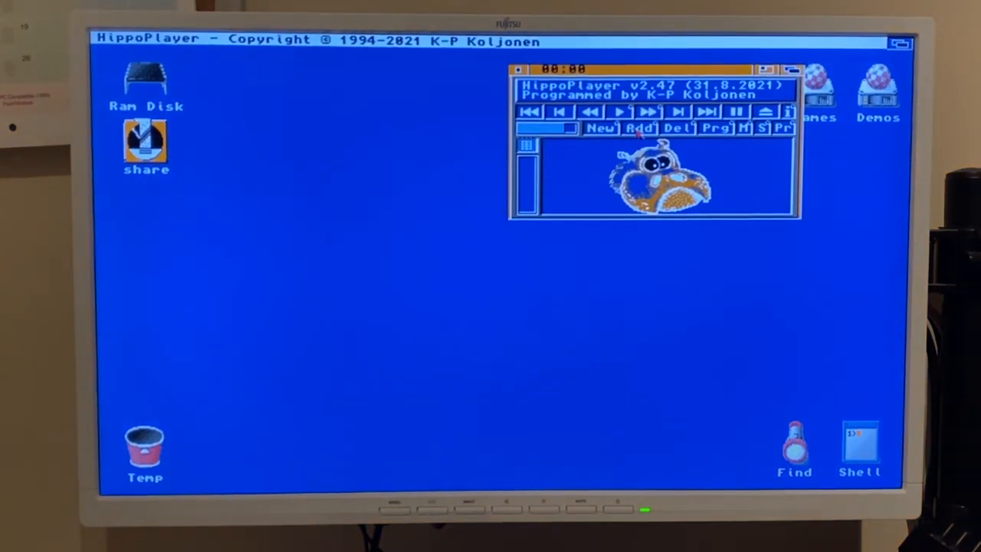
pyautogui.click(640, 128)
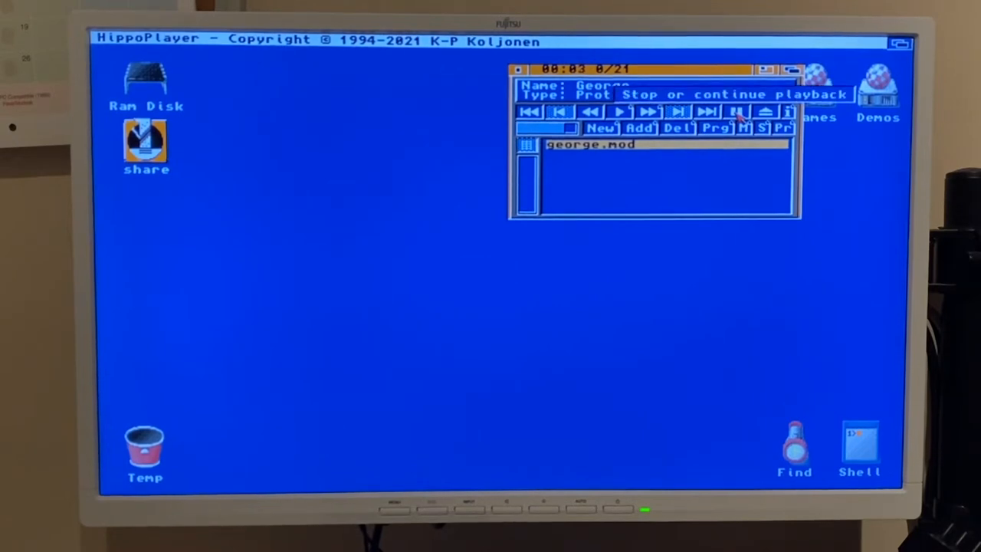
pyautogui.click(736, 112)
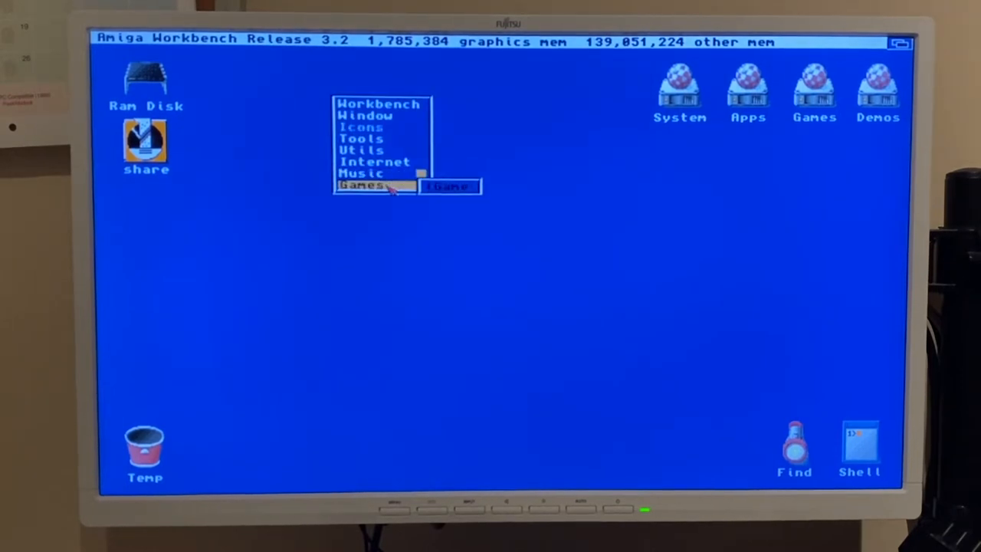
# - Launch iGame, select Juggler from the 18-game list and run it
pyautogui.click(449, 186)
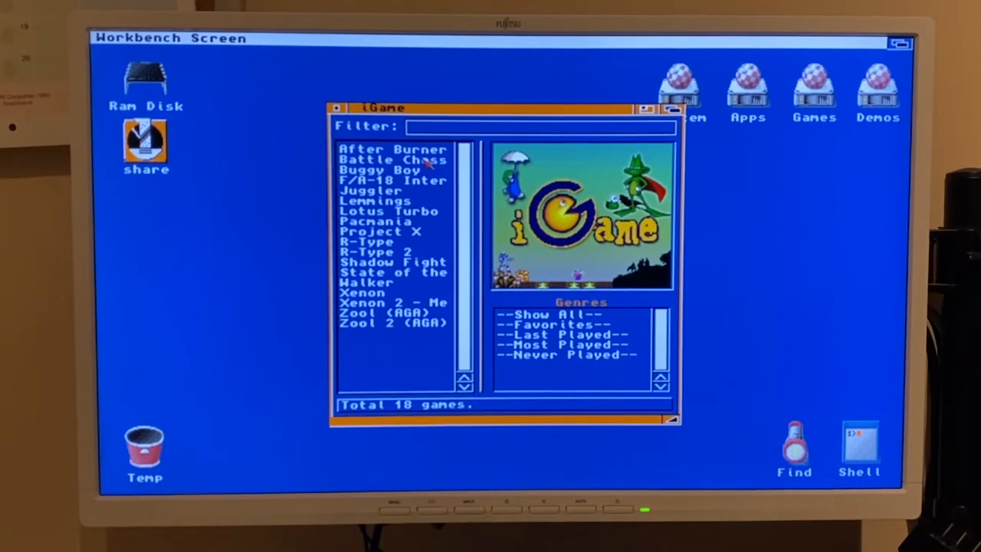
pyautogui.moveTo(406, 199)
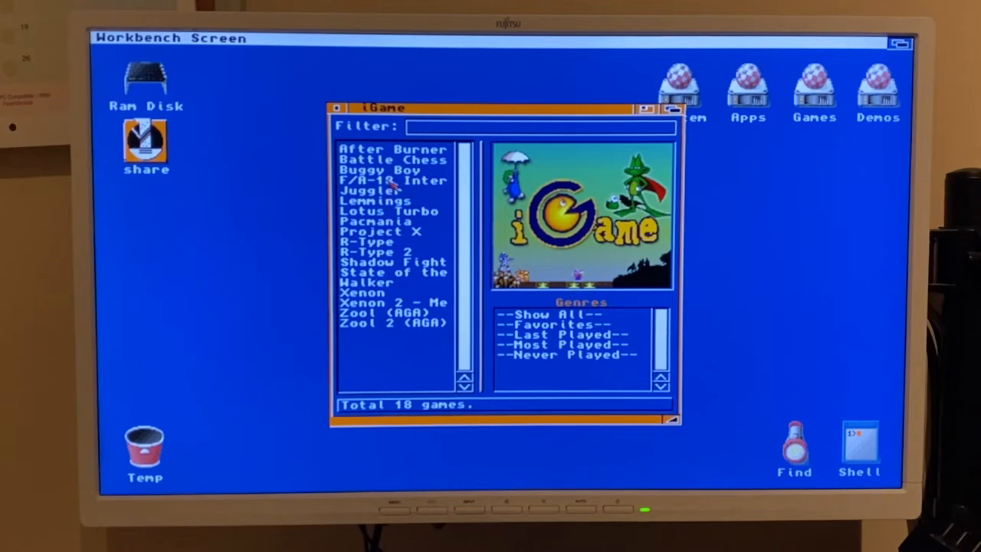
pyautogui.click(371, 190)
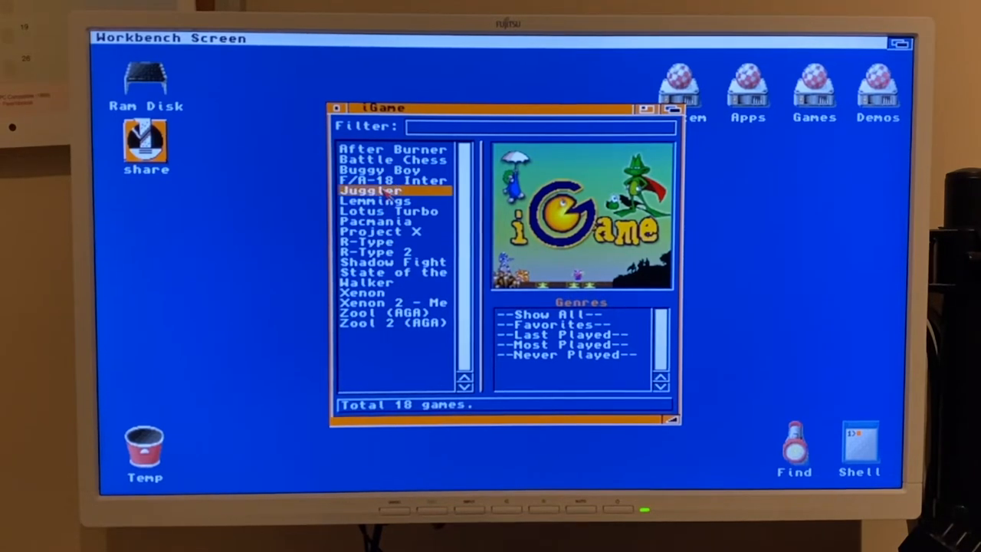
pyautogui.doubleClick(372, 190)
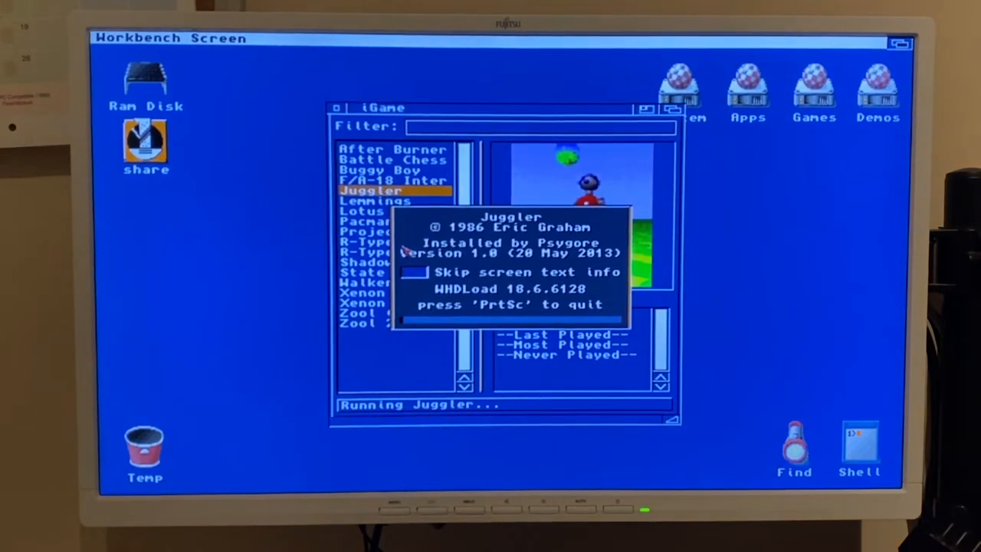
# - Continue past the WHDLoad info screen to watch the Juggler robot animation
pyautogui.click(414, 271)
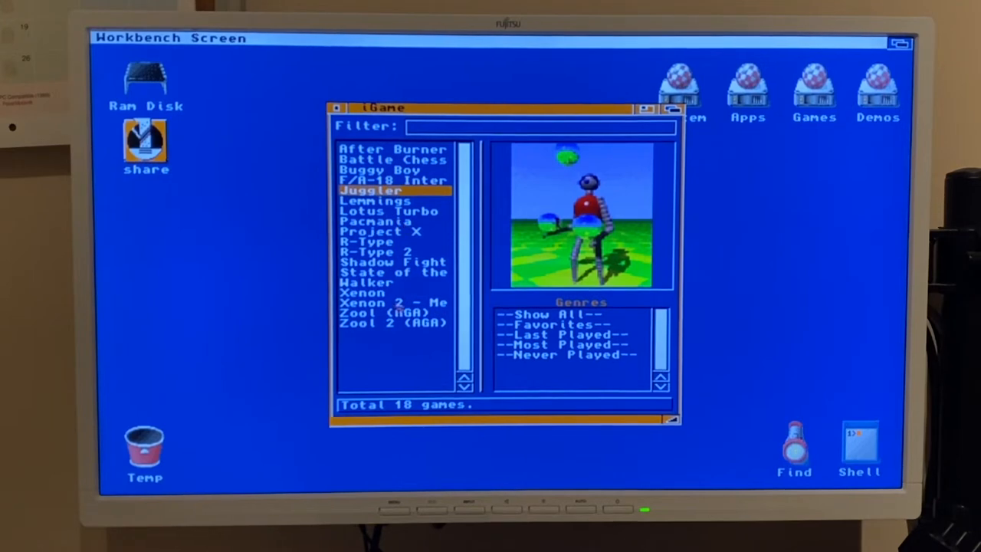
# - Select State of the Art in iGame and launch the demo
pyautogui.click(393, 272)
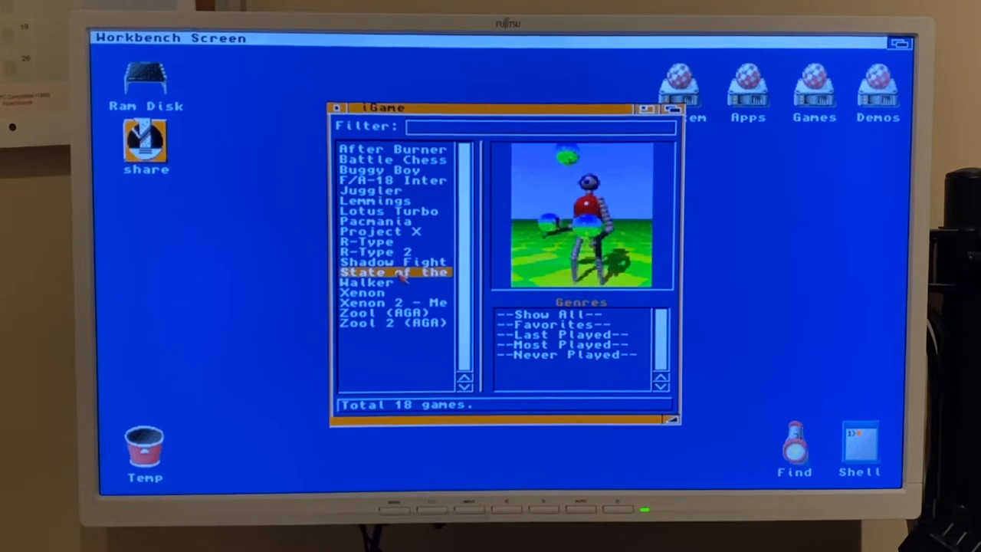
pyautogui.doubleClick(394, 272)
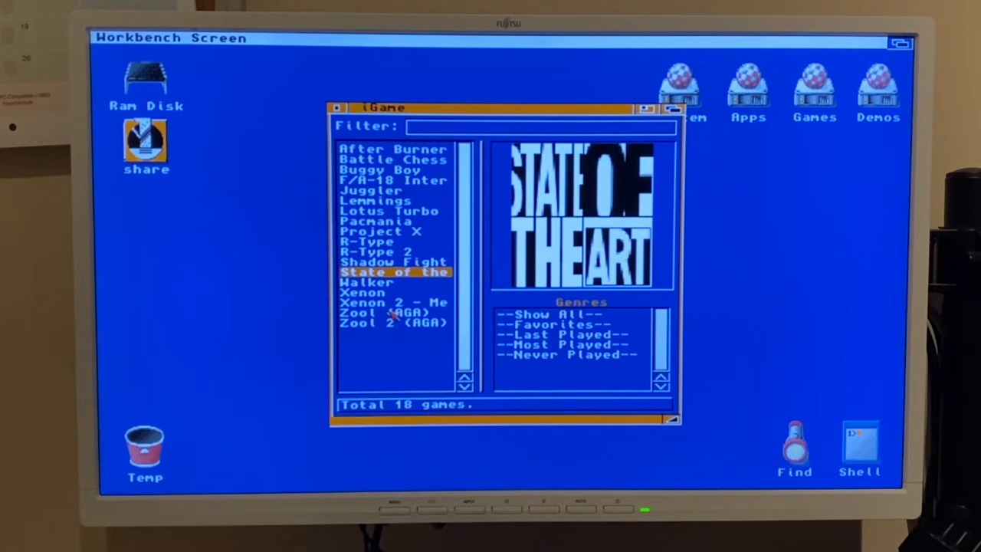
# - Run Pacmania and start a game with key 1, then launch Zool (AGA)
pyautogui.click(393, 220)
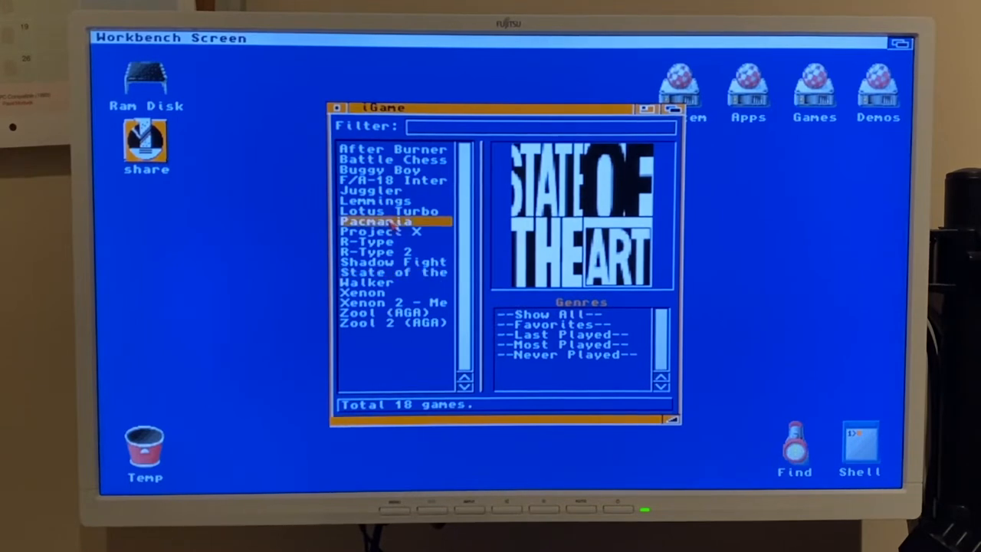
pyautogui.doubleClick(375, 221)
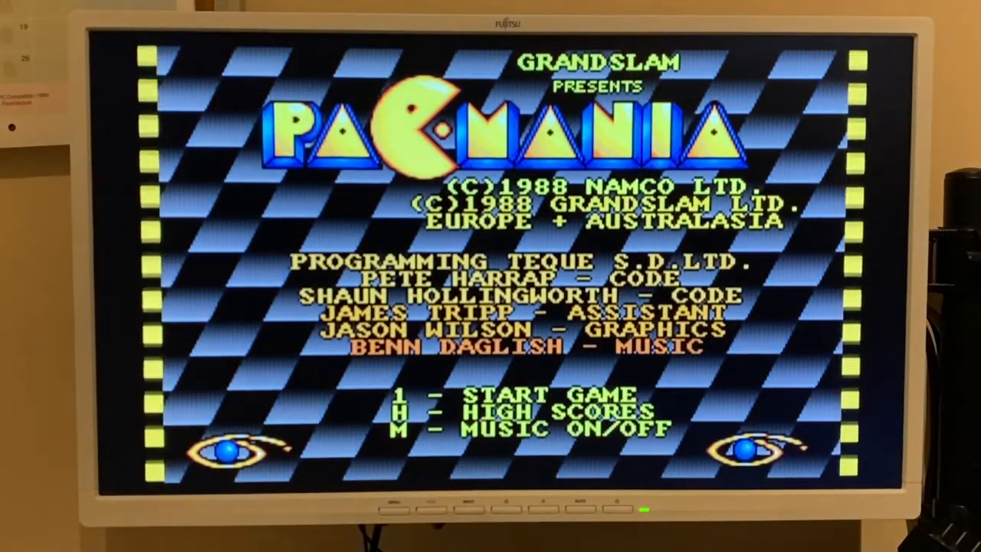
pyautogui.press('1')
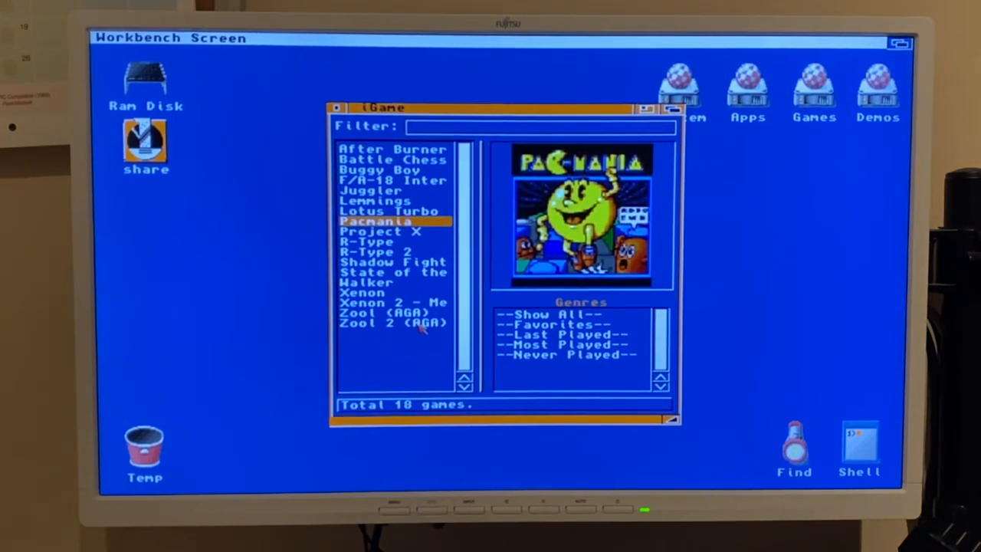
pyautogui.doubleClick(391, 313)
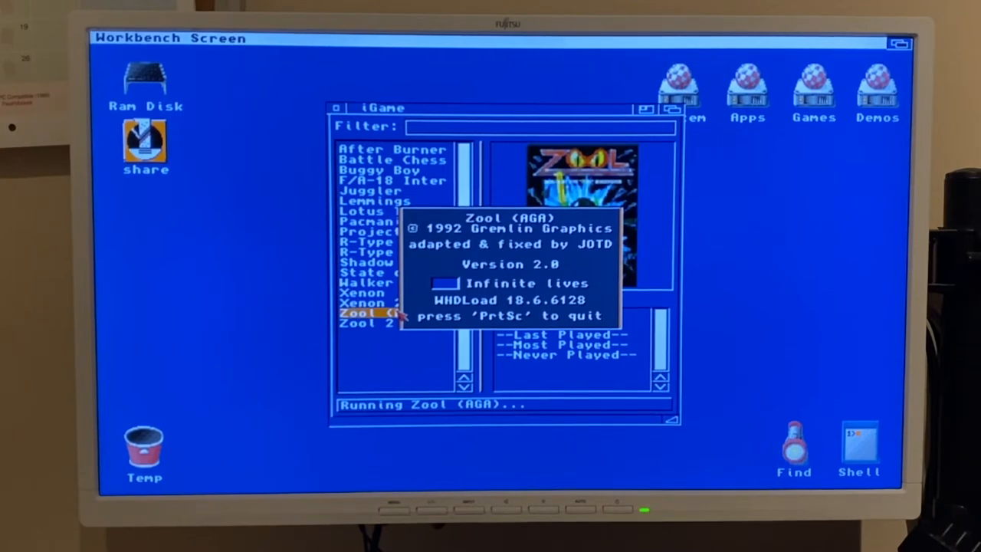